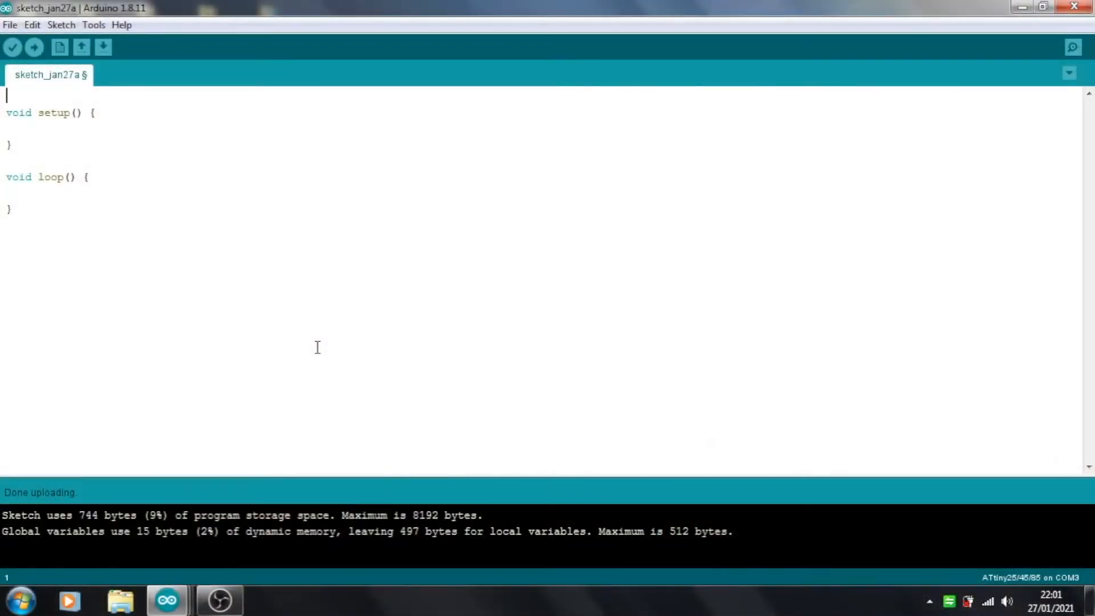
# - Declare const int pin = 3; at the top of the sketch and begin the next int declaration
pyautogui.write('co')
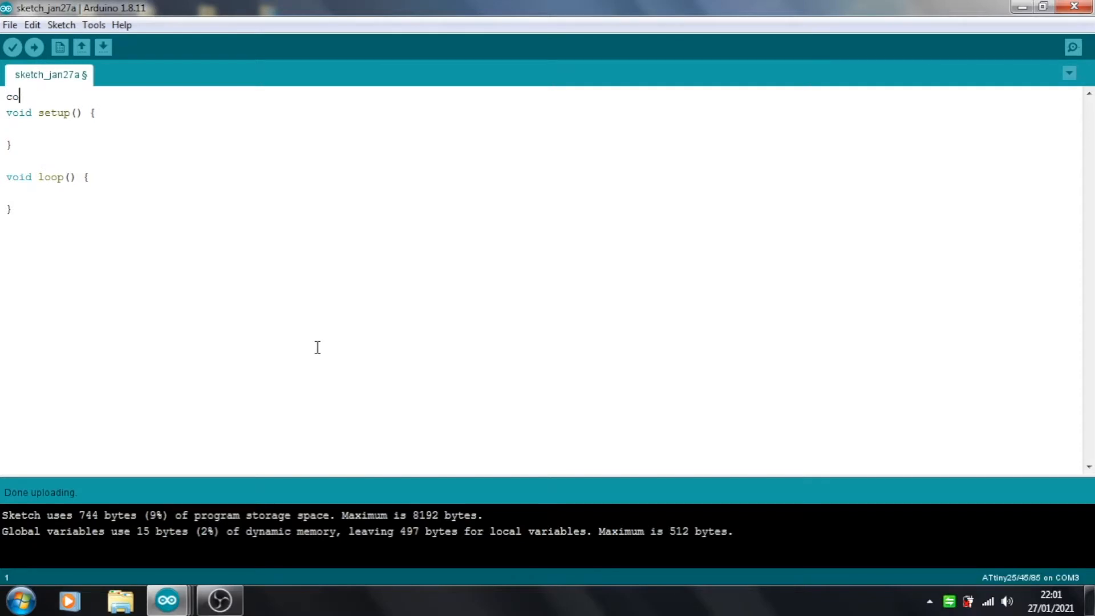
pyautogui.write('nst int')
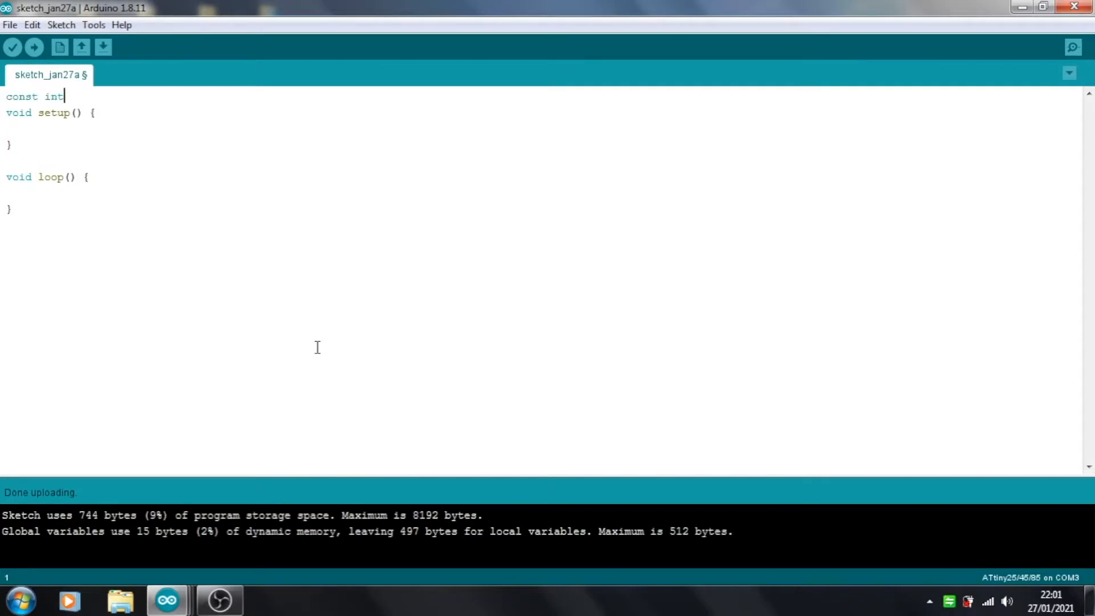
pyautogui.write('pin')
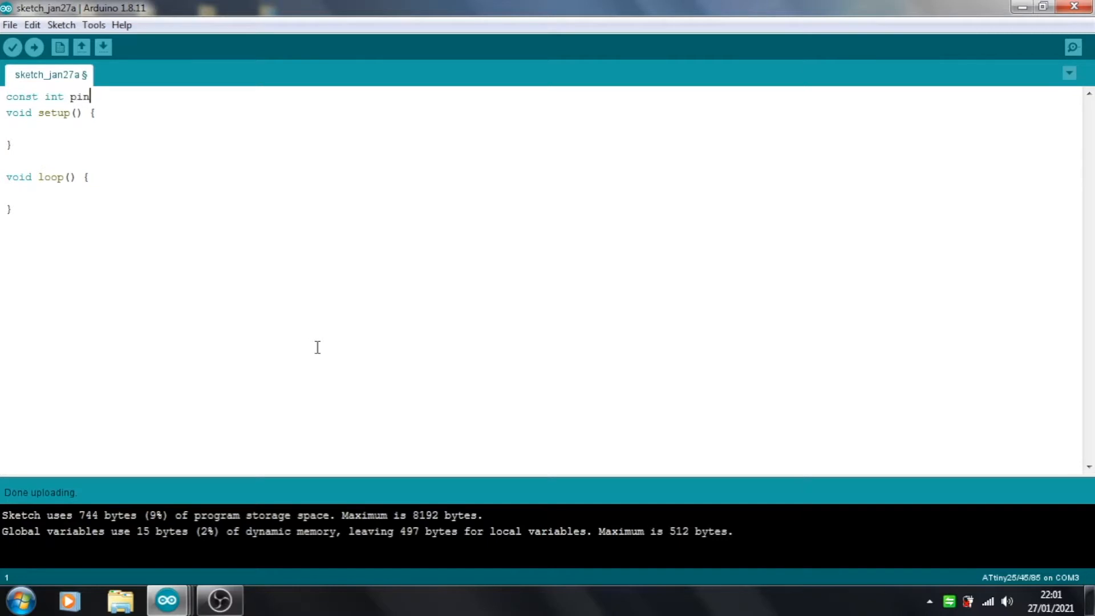
pyautogui.write('=')
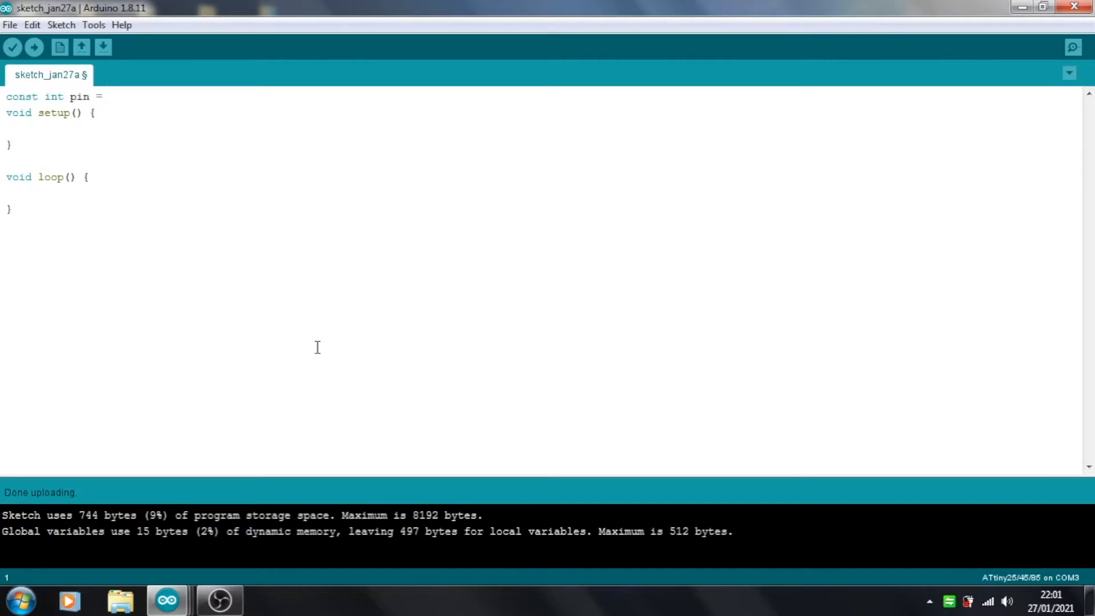
pyautogui.write('3')
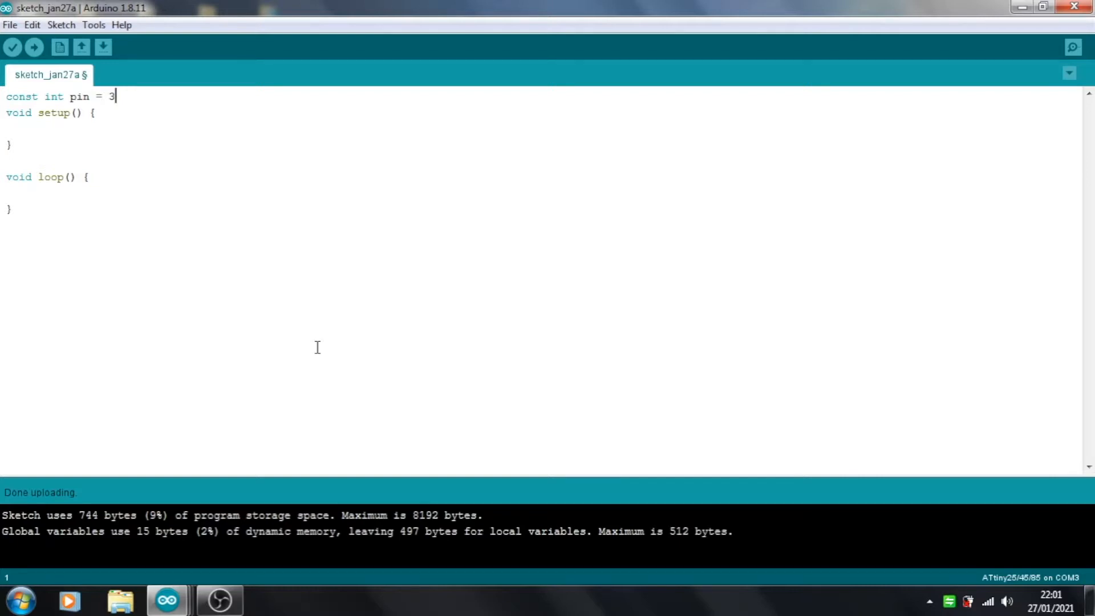
pyautogui.write(';')
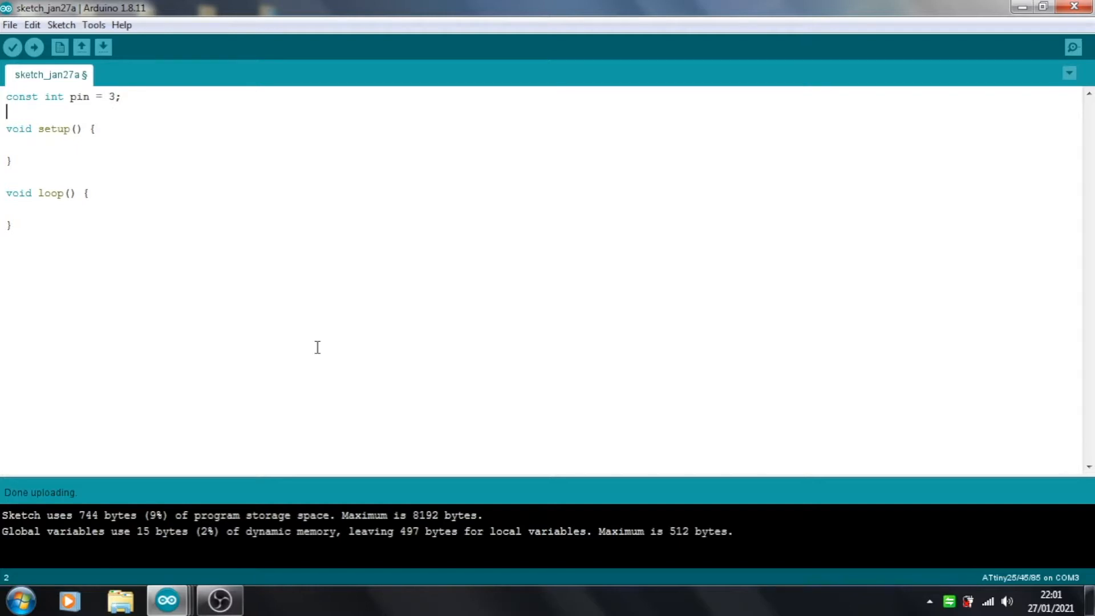
pyautogui.write('int')
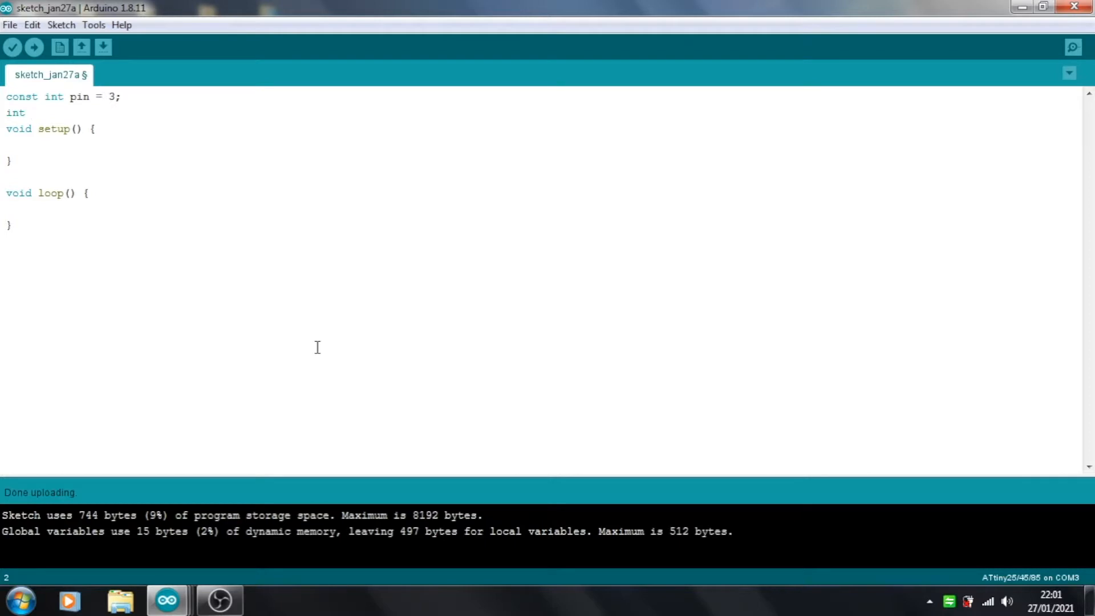
# - Declare the array on_time[3] = {250, 250, 750};
pyautogui.write('on_time')
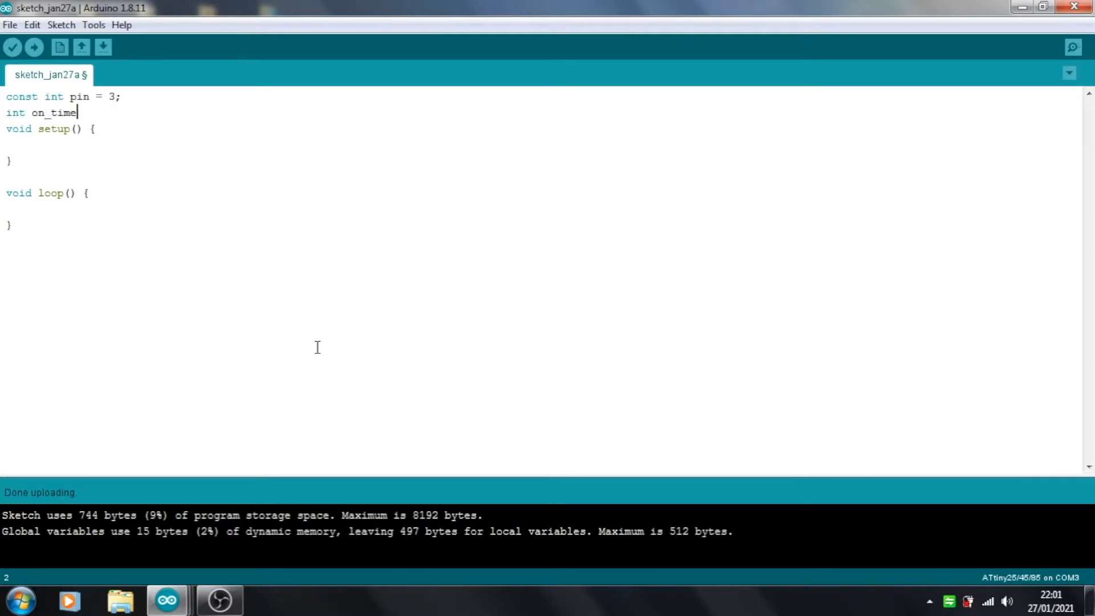
pyautogui.write('[3]')
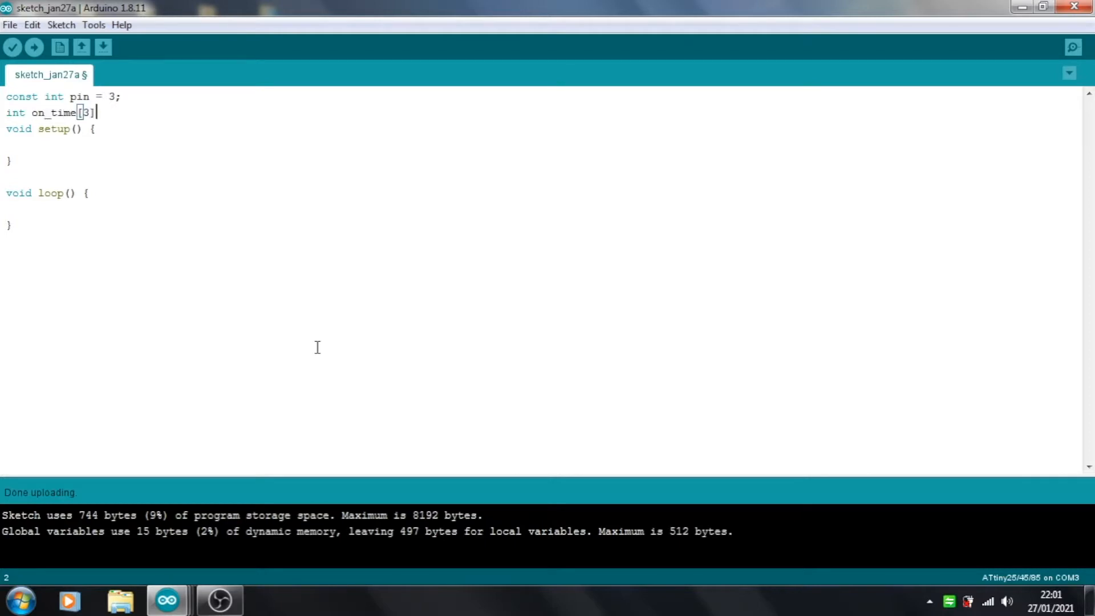
pyautogui.write('=')
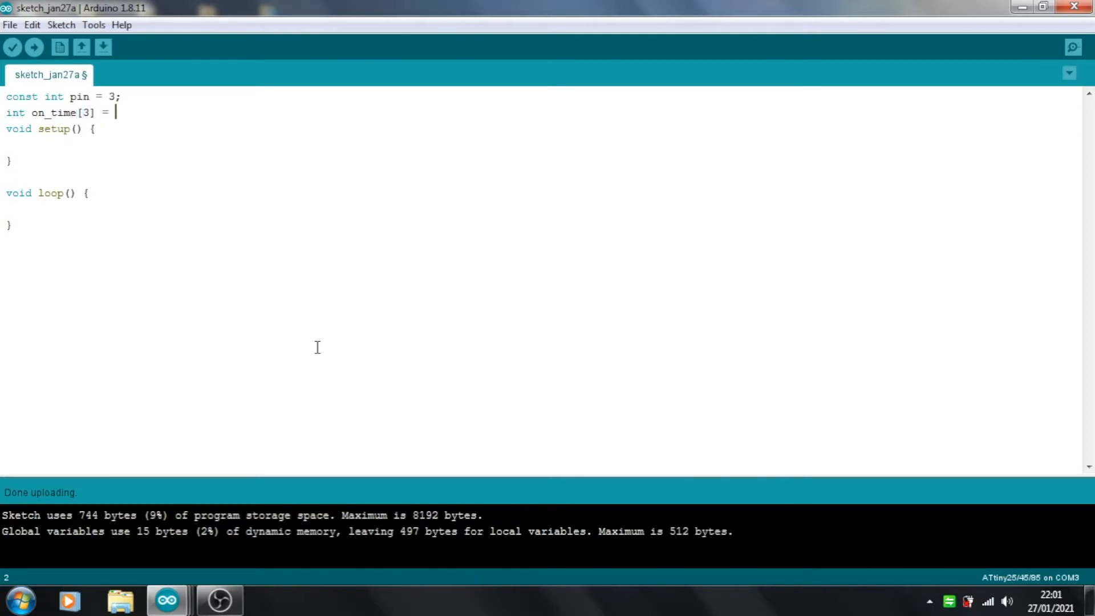
pyautogui.write('{250')
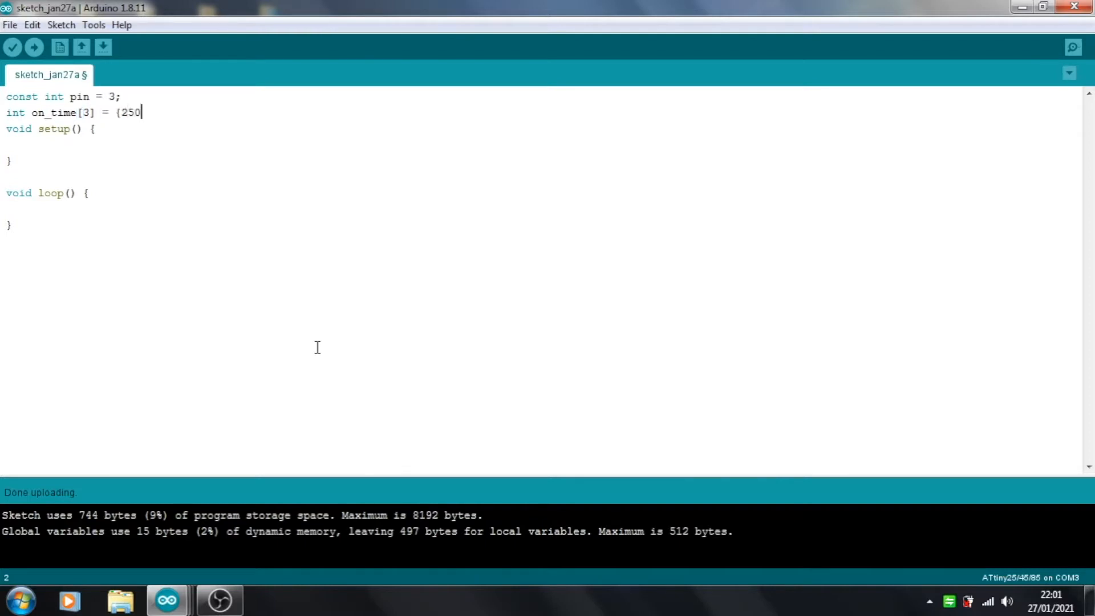
pyautogui.write(', 250')
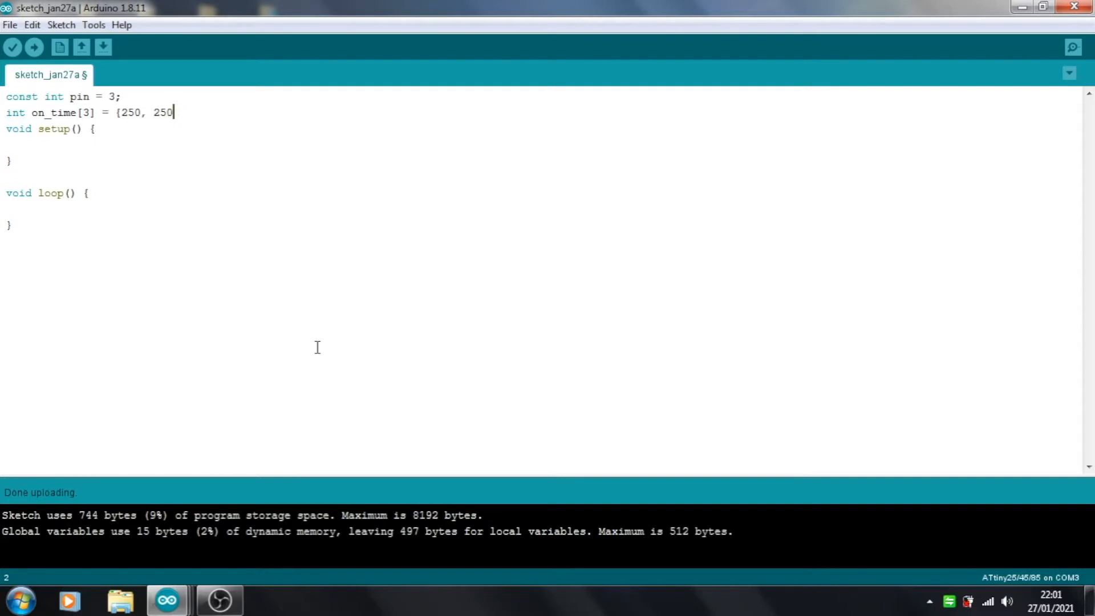
pyautogui.write(', 7')
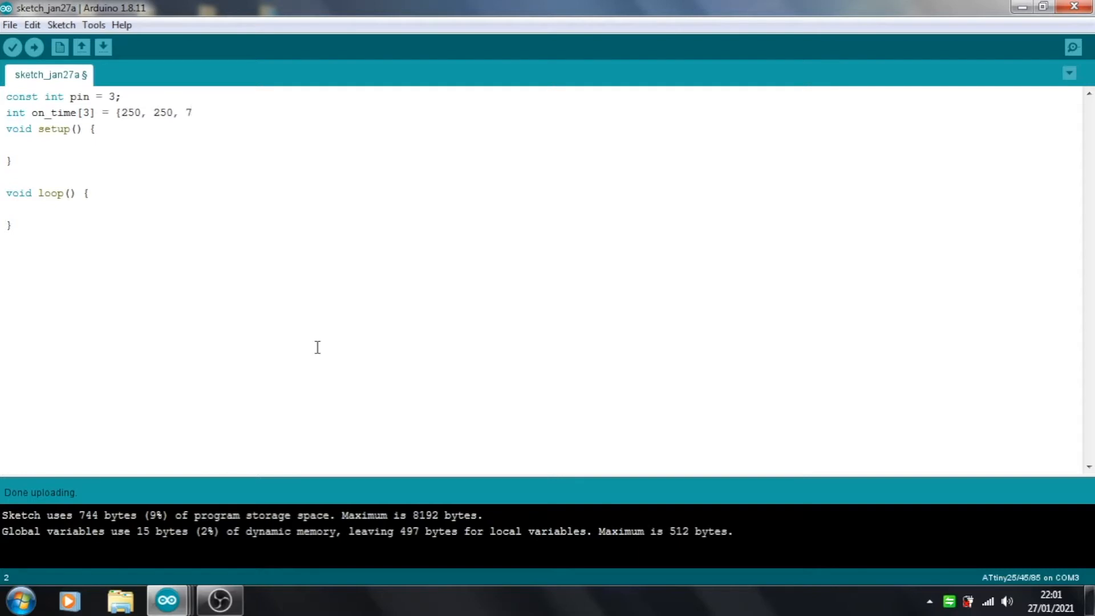
pyautogui.write('50};')
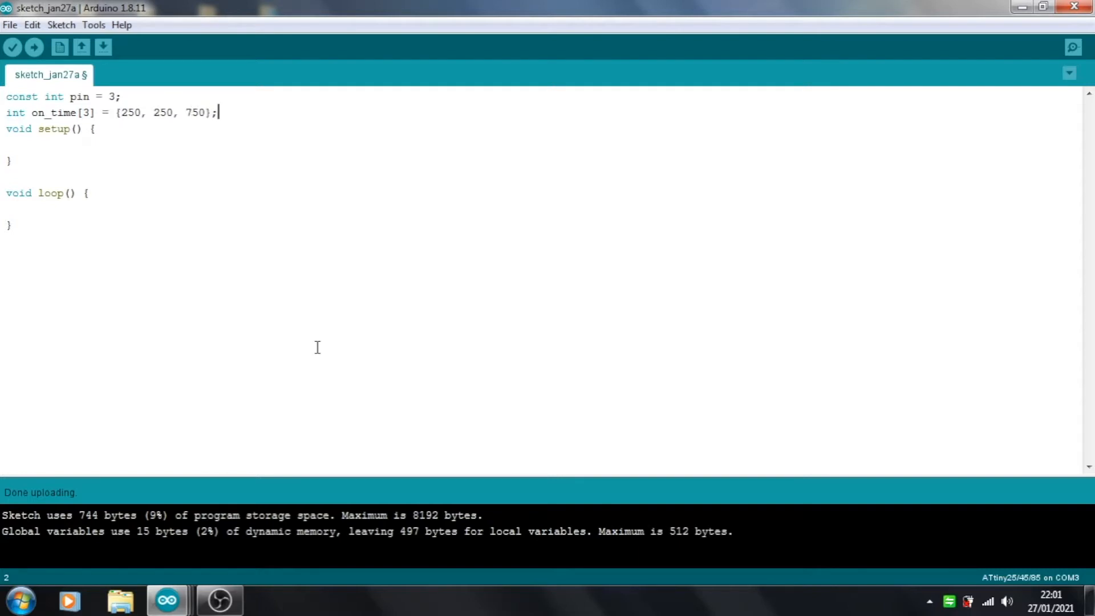
# - Declare int off_time = 250;
pyautogui.write('int')
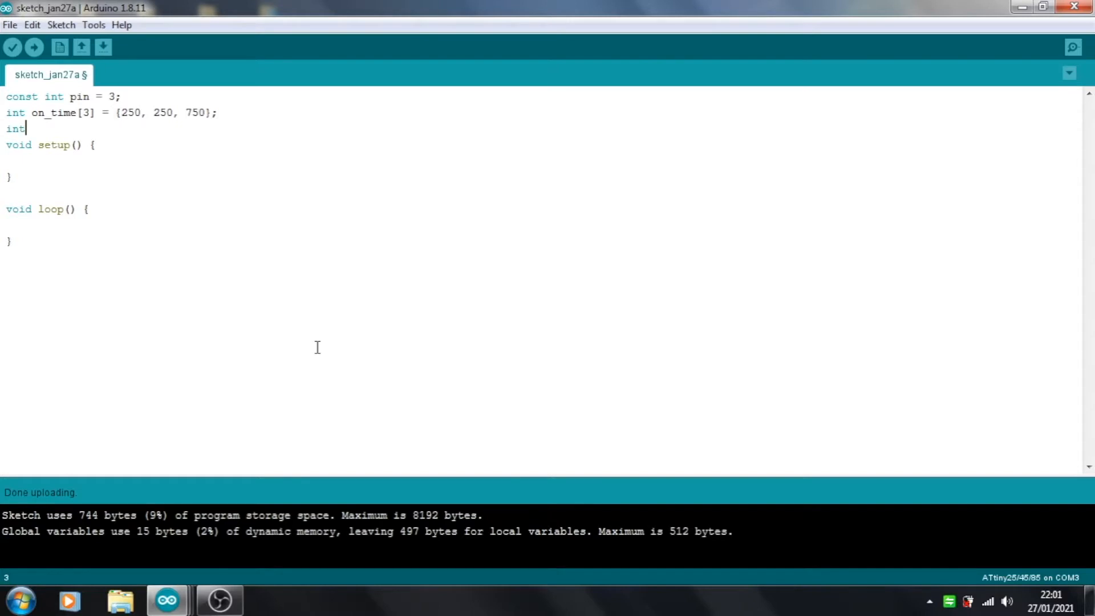
pyautogui.write('off')
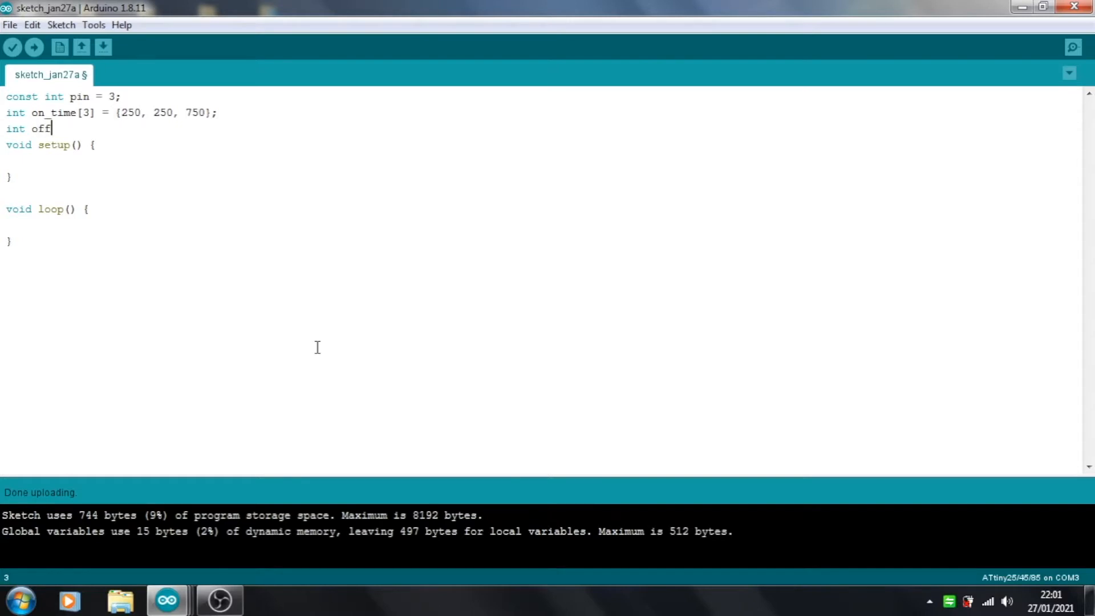
pyautogui.write('_time =')
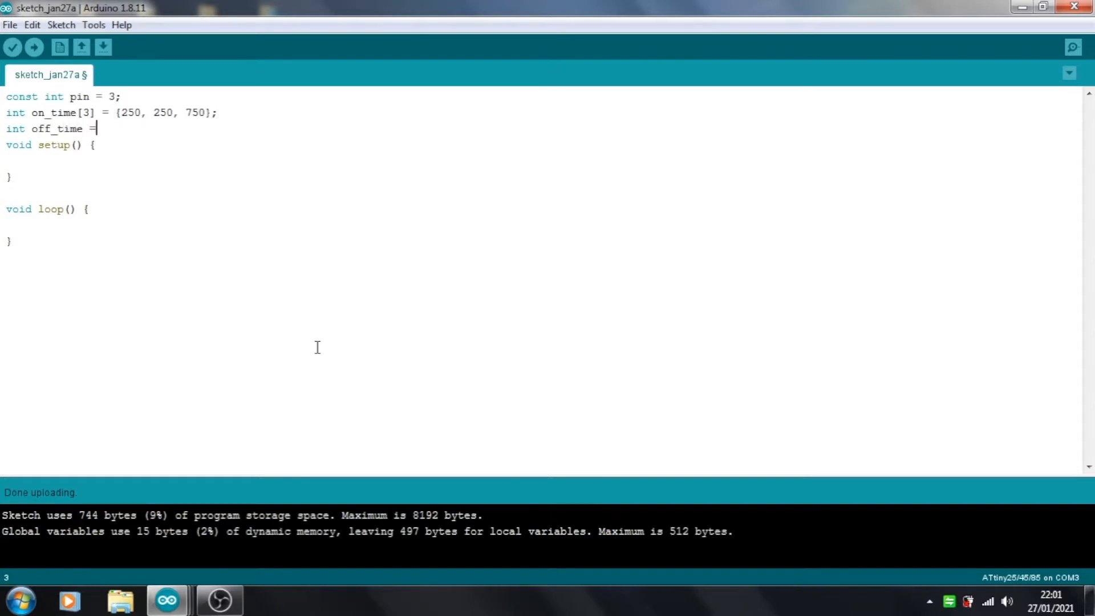
pyautogui.write('2')
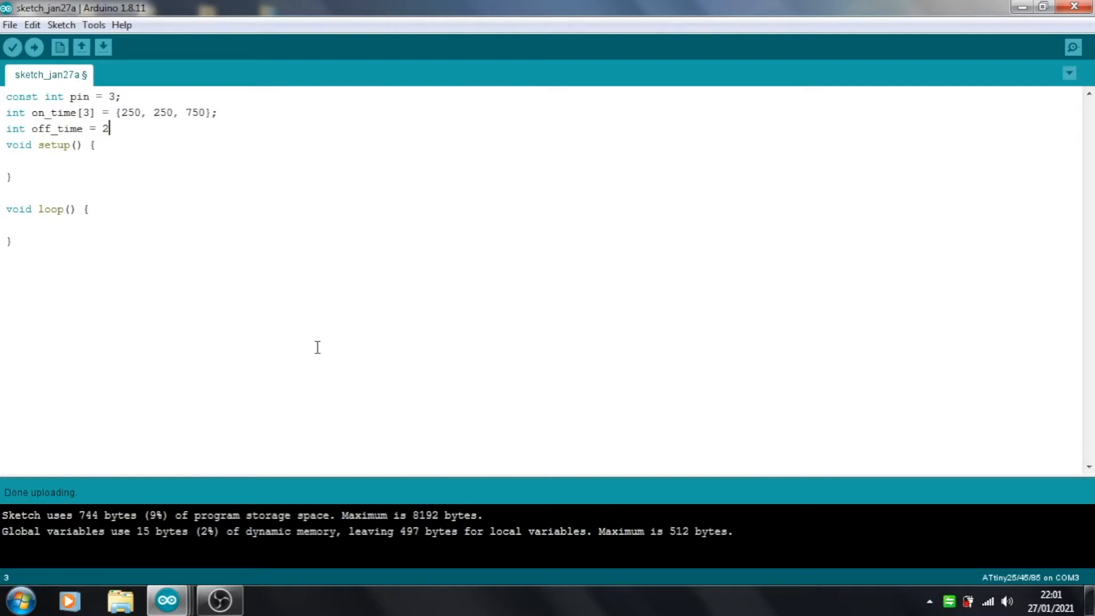
pyautogui.write('50;')
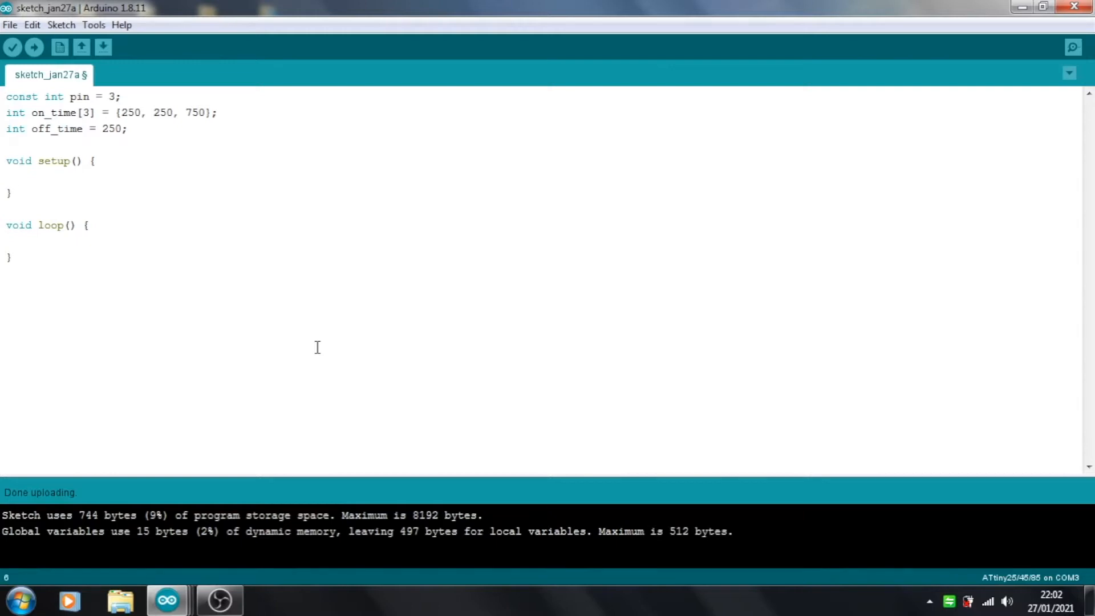
# - Configure the pin as an output with pinMode(pin, OUTPUT);
pyautogui.write('pin')
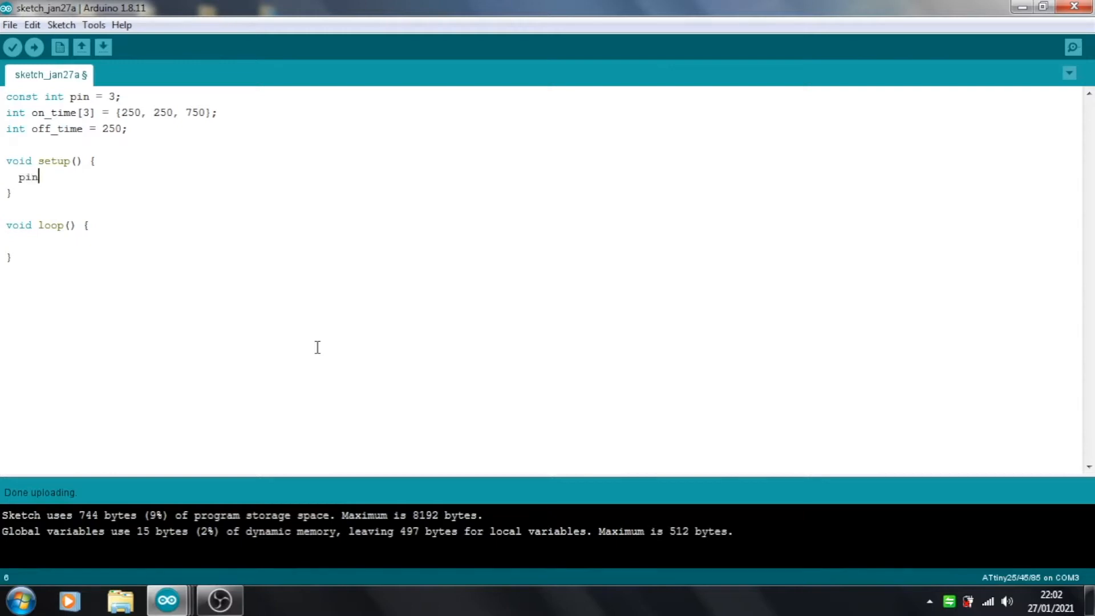
pyautogui.write('Mode(')
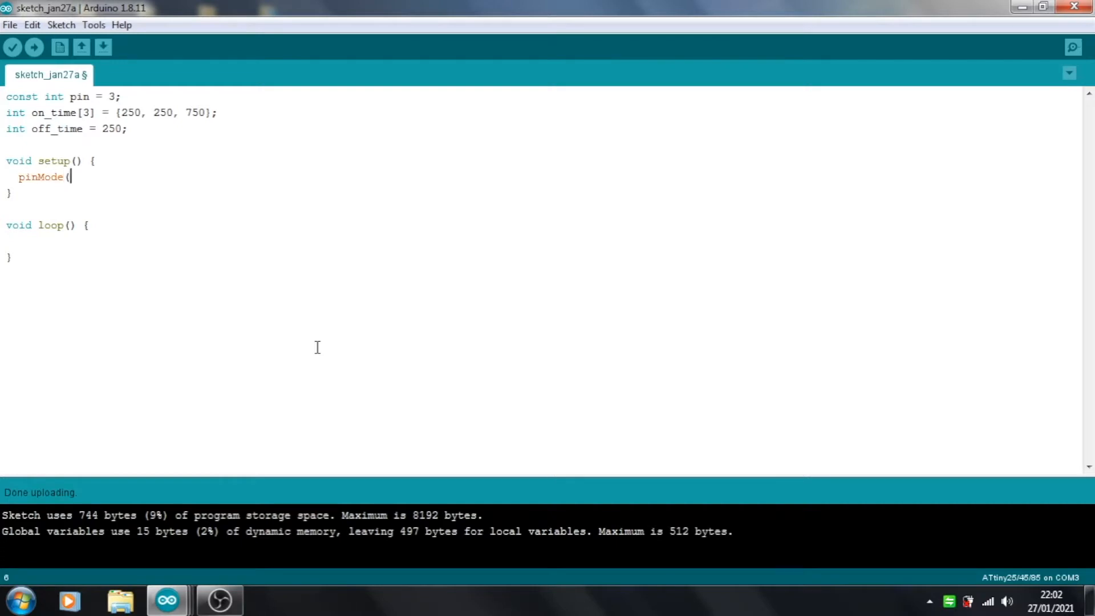
pyautogui.write('pin,')
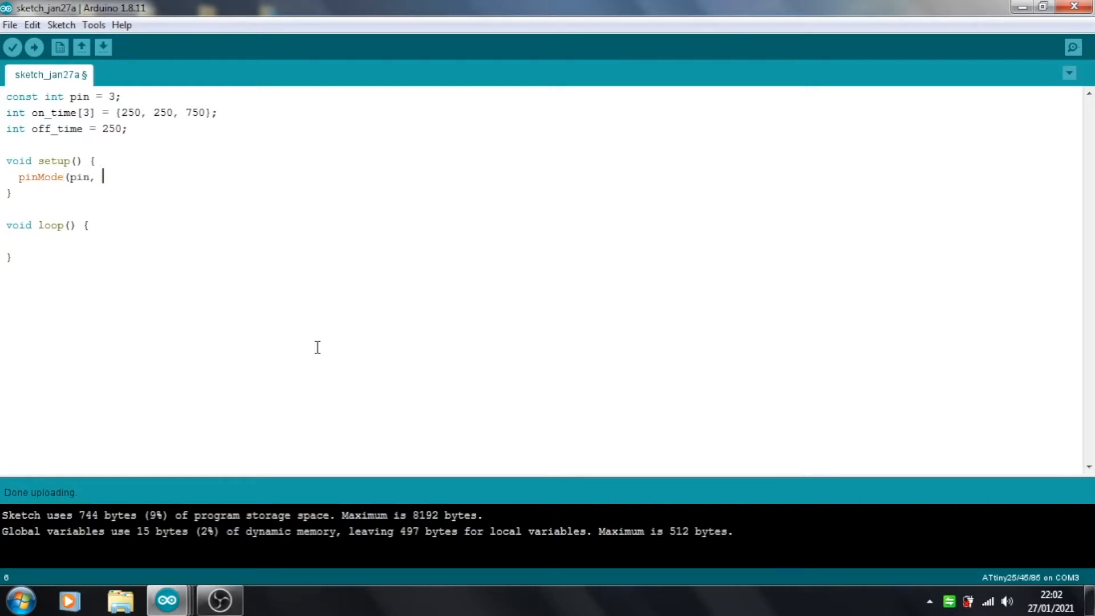
pyautogui.write('OUTPU')
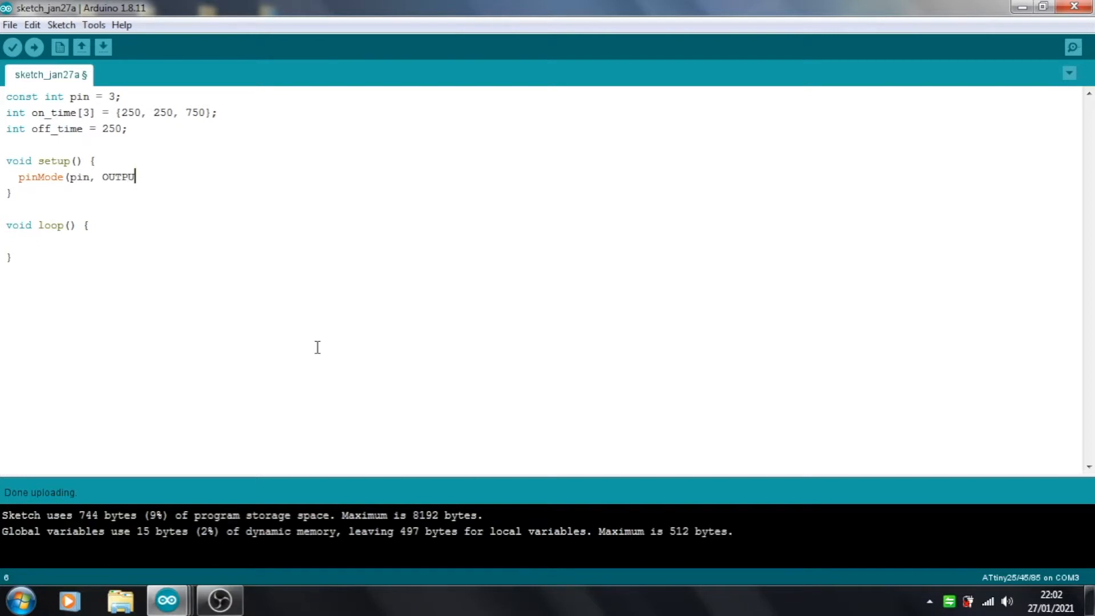
pyautogui.write('T);')
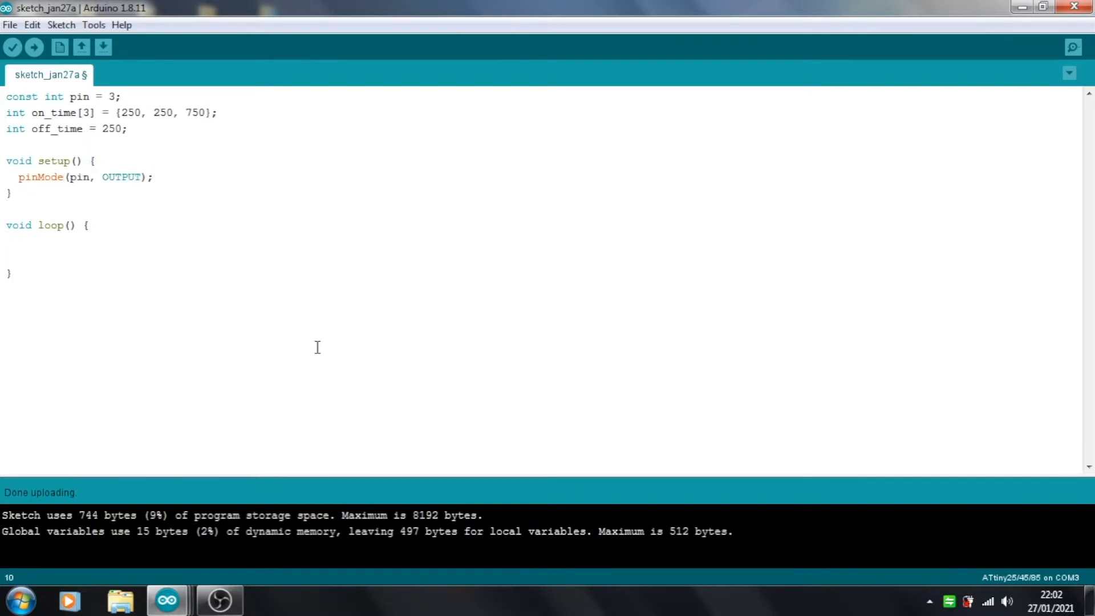
# - Write for(int i = 0; i <= 2; i++) { with an empty body line
pyautogui.write('f')
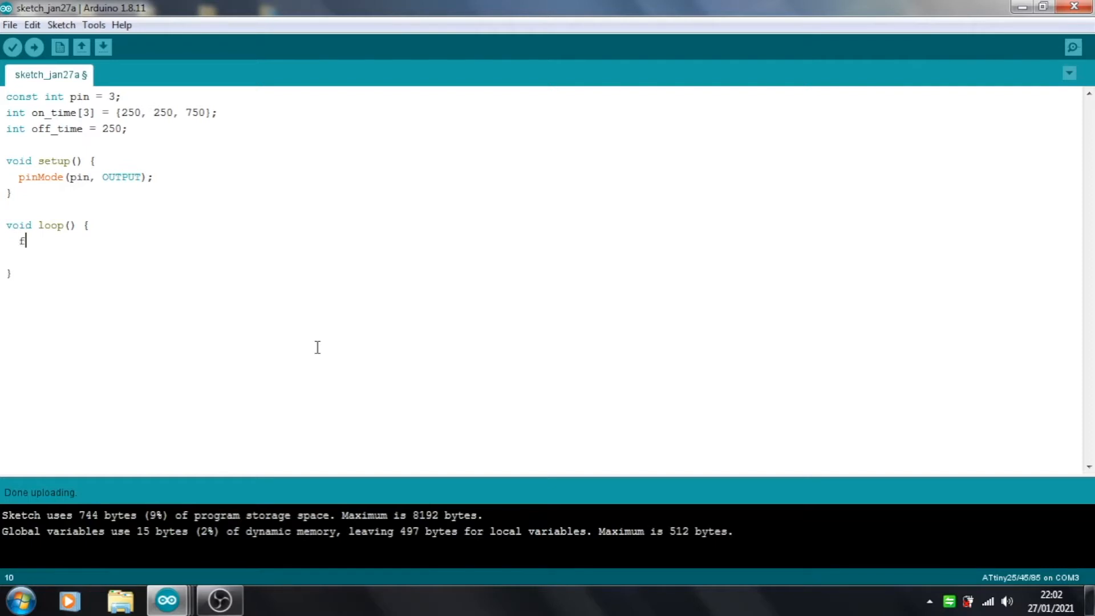
pyautogui.write('or(')
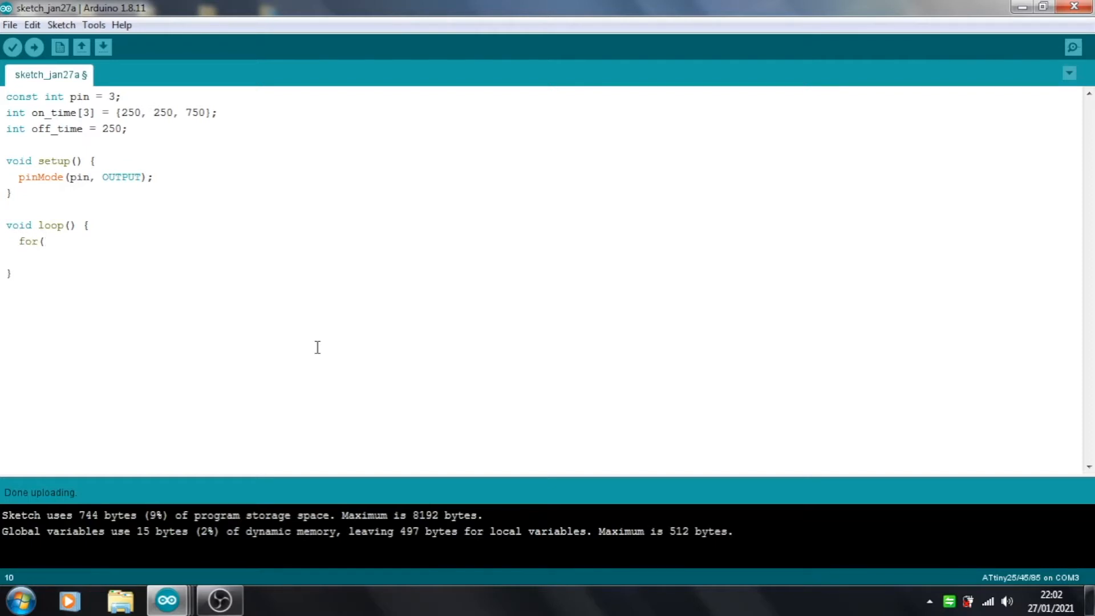
pyautogui.write('int')
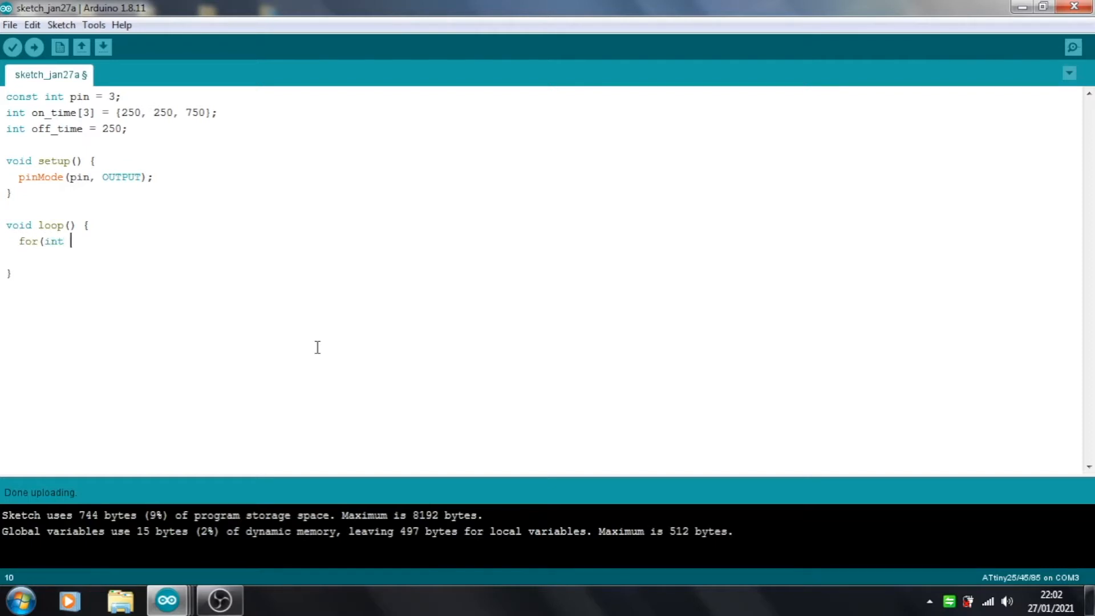
pyautogui.write('i = 0; i')
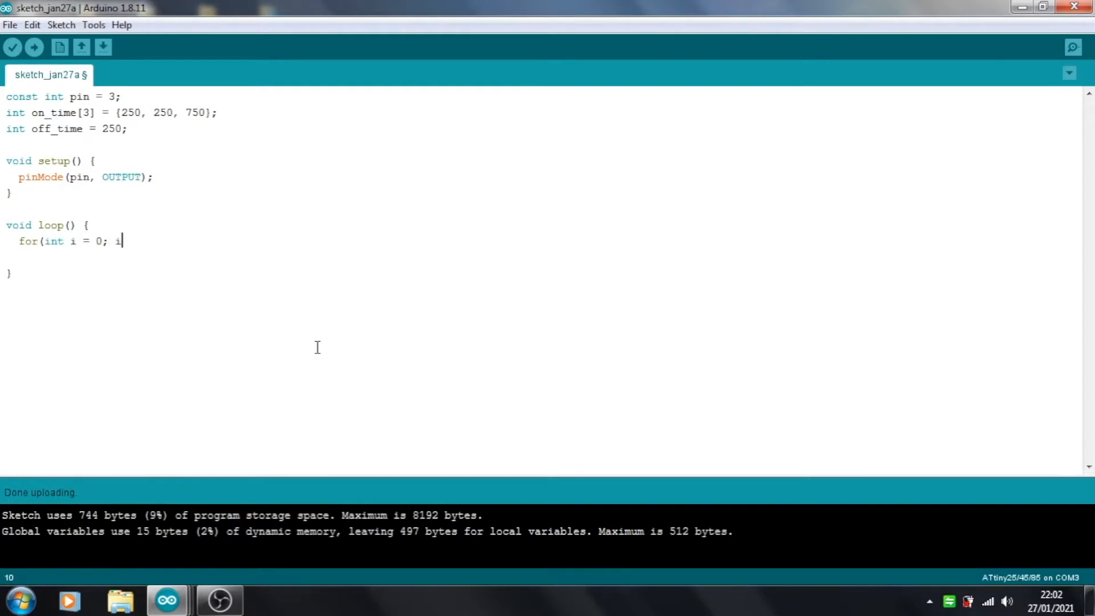
pyautogui.write('<= 2')
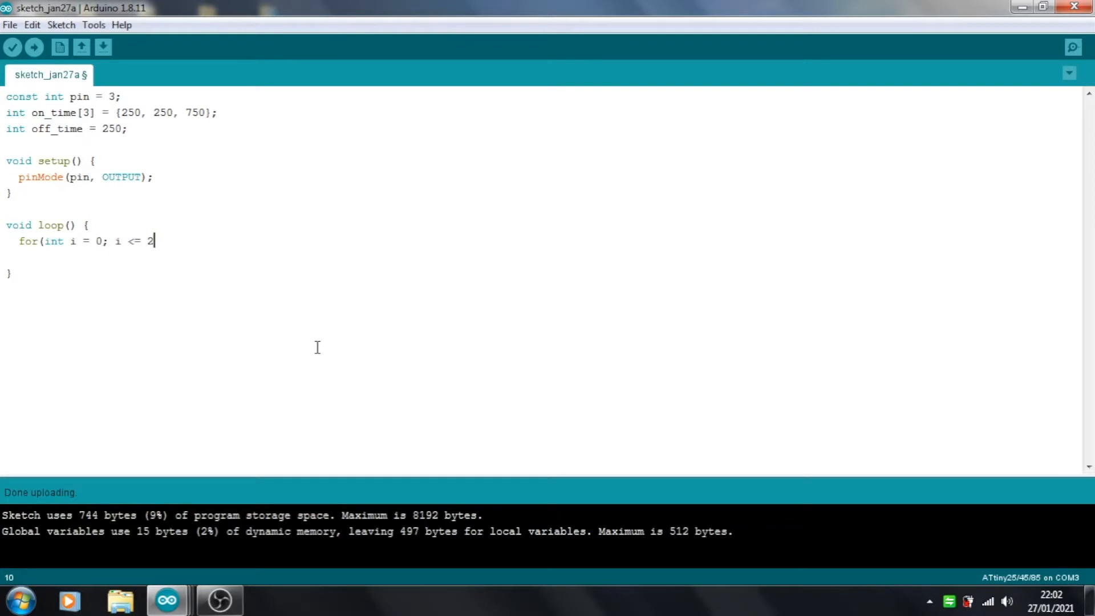
pyautogui.write('; i++')
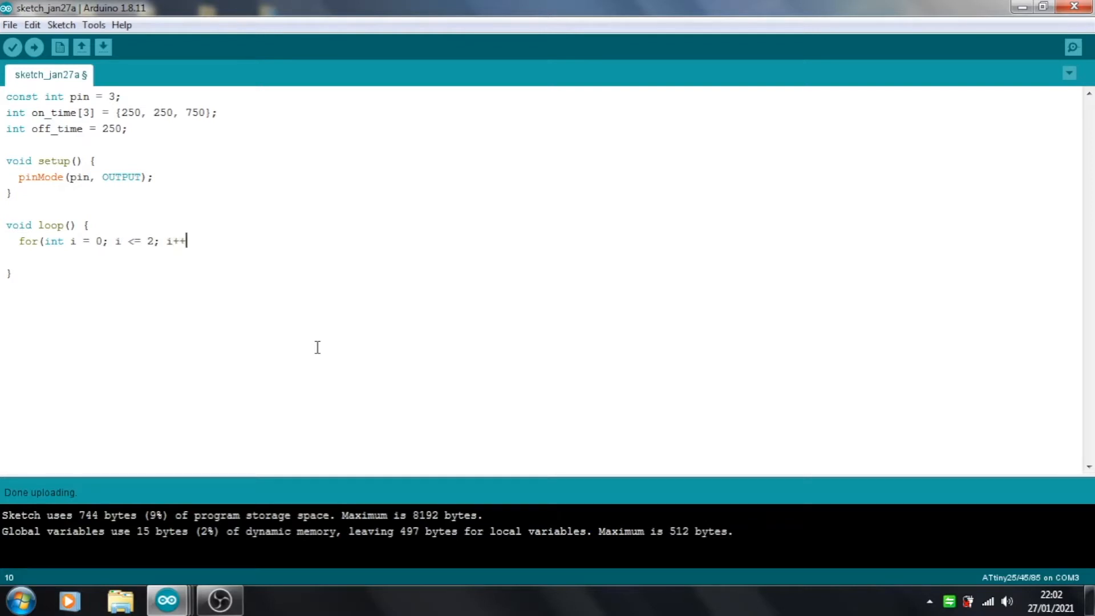
pyautogui.write(') {')
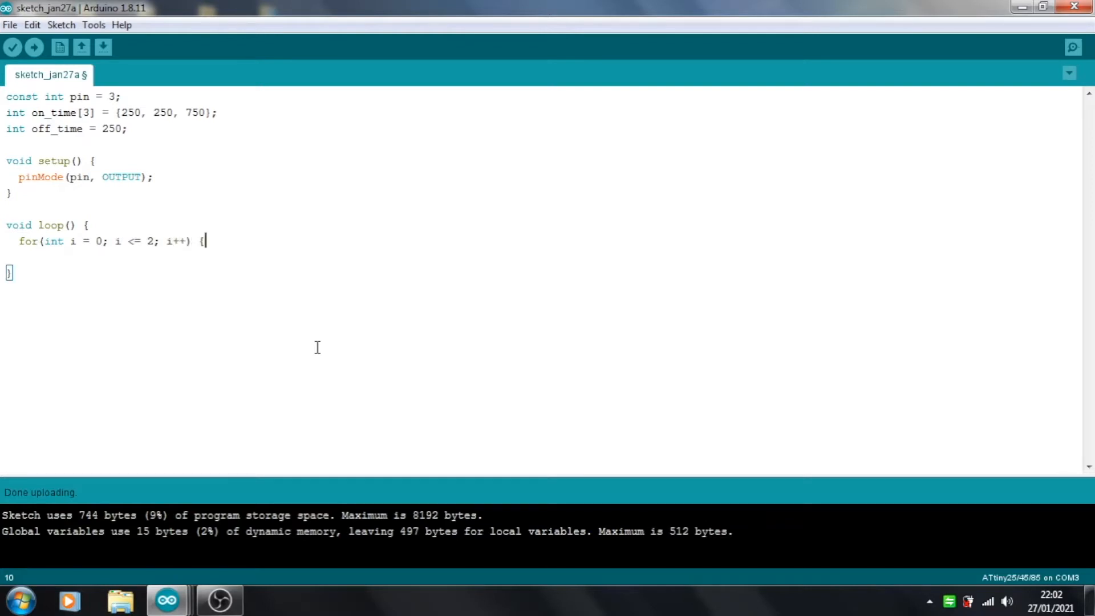
pyautogui.press('Enter')
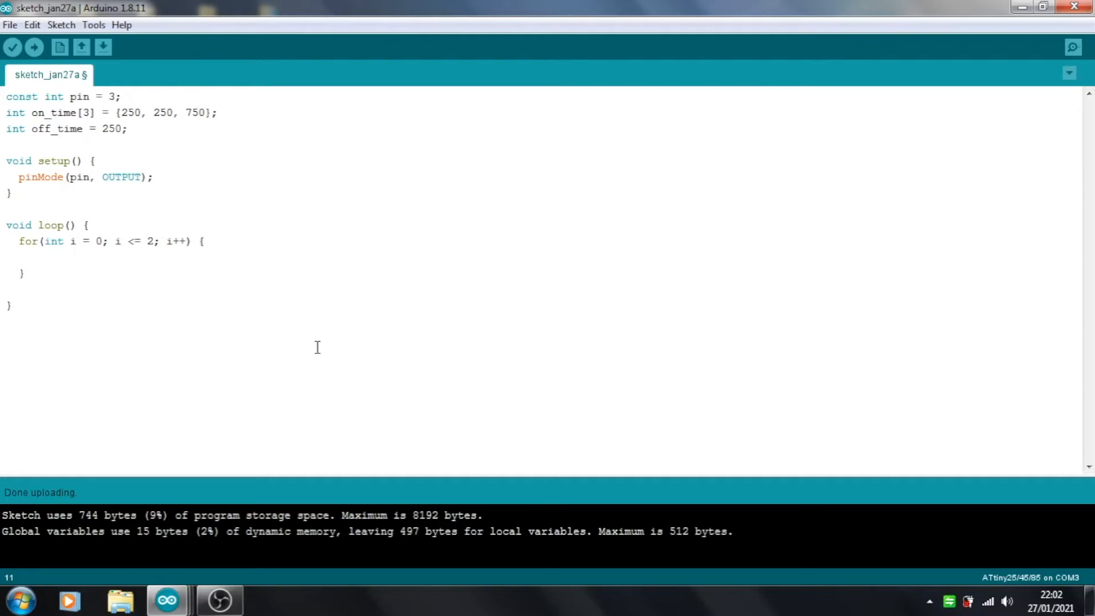
# - Add digitalWrite(pin, HIGH) as the first line of the loop body
pyautogui.write('digit')
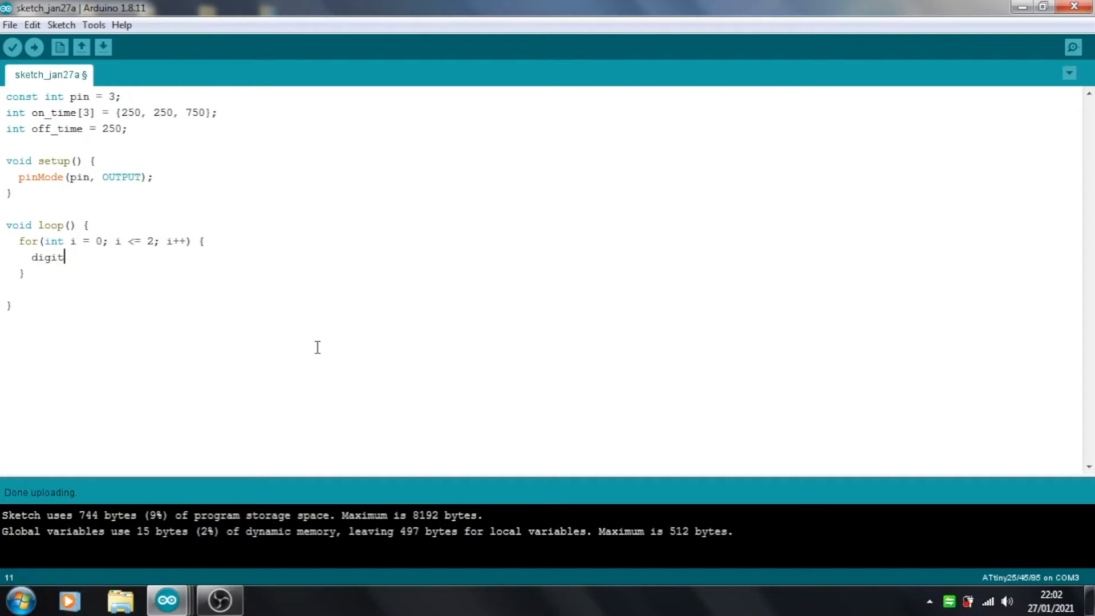
pyautogui.write('alWrite')
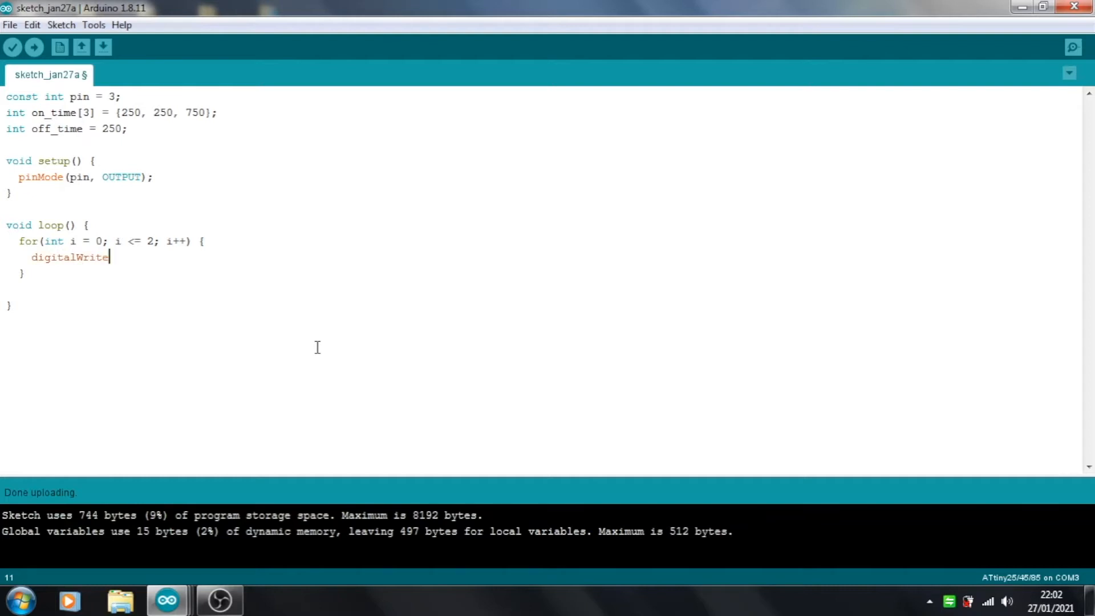
pyautogui.write('(p')
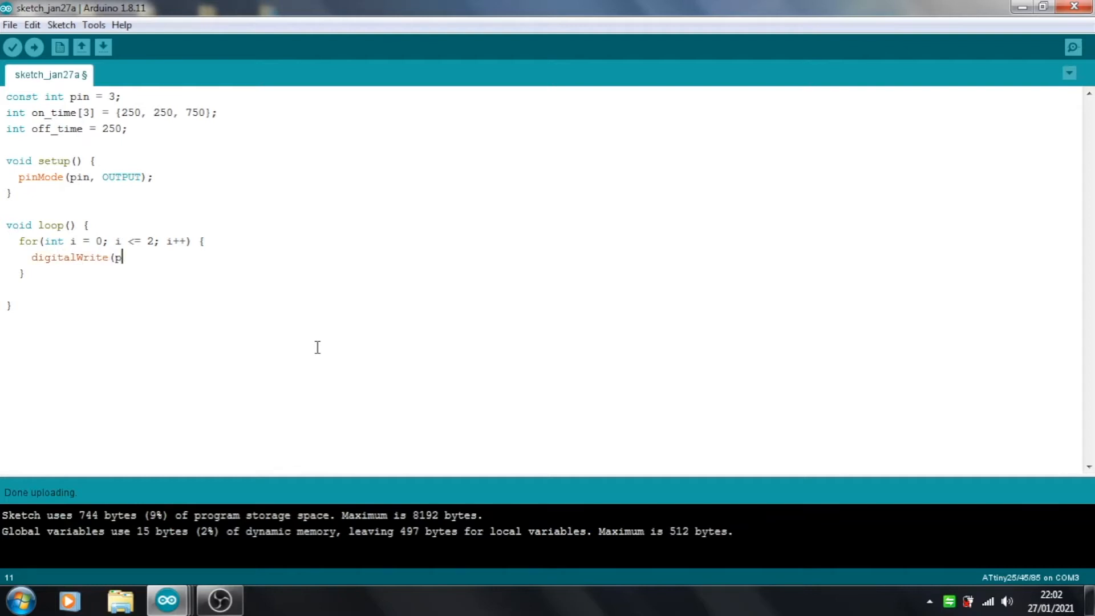
pyautogui.write('in,')
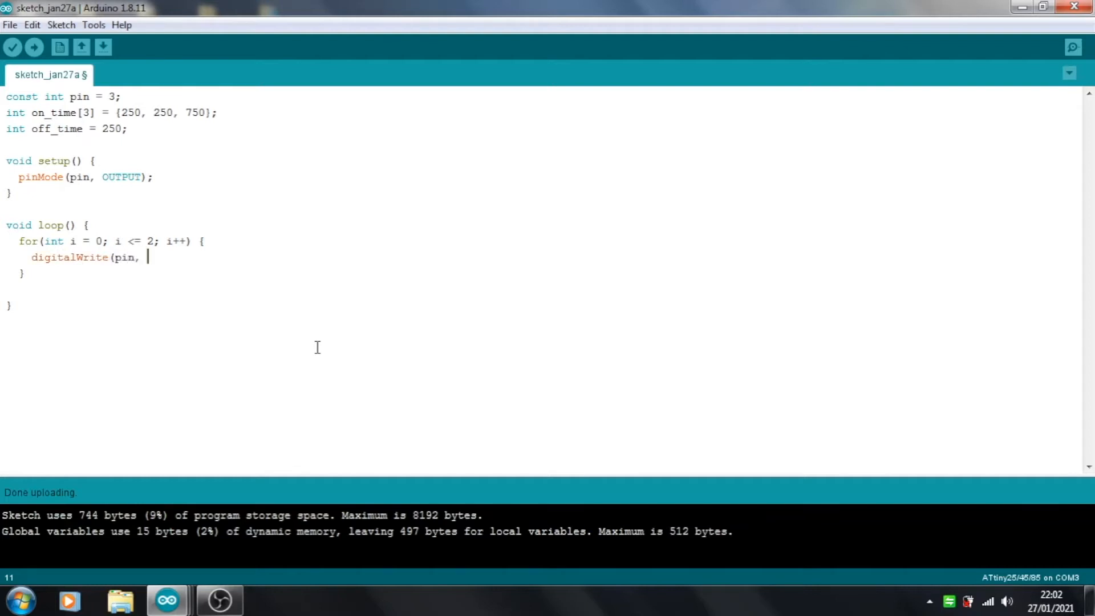
pyautogui.write('HIGH')
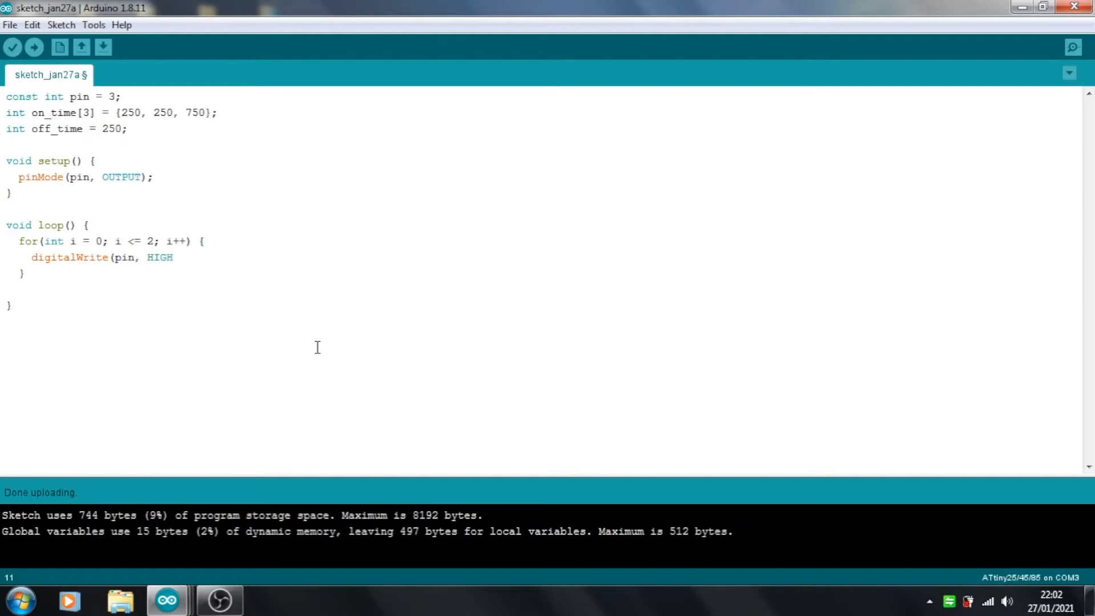
pyautogui.press('Enter')
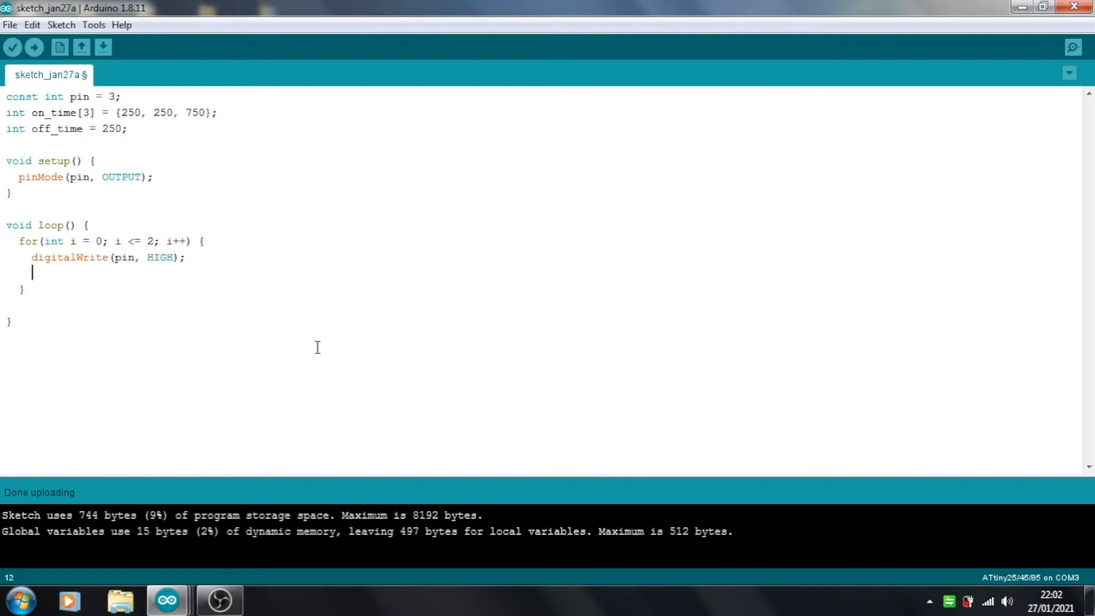
# - Add delay(on_time[i]); after the HIGH write and begin another digitalWrite
pyautogui.write('delay')
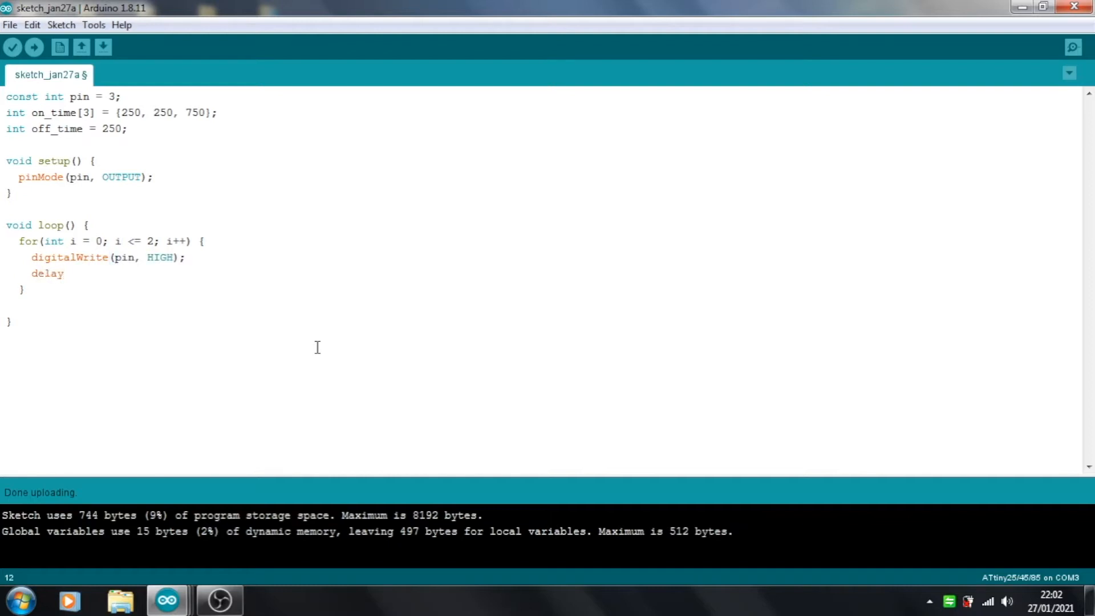
pyautogui.write('(on_')
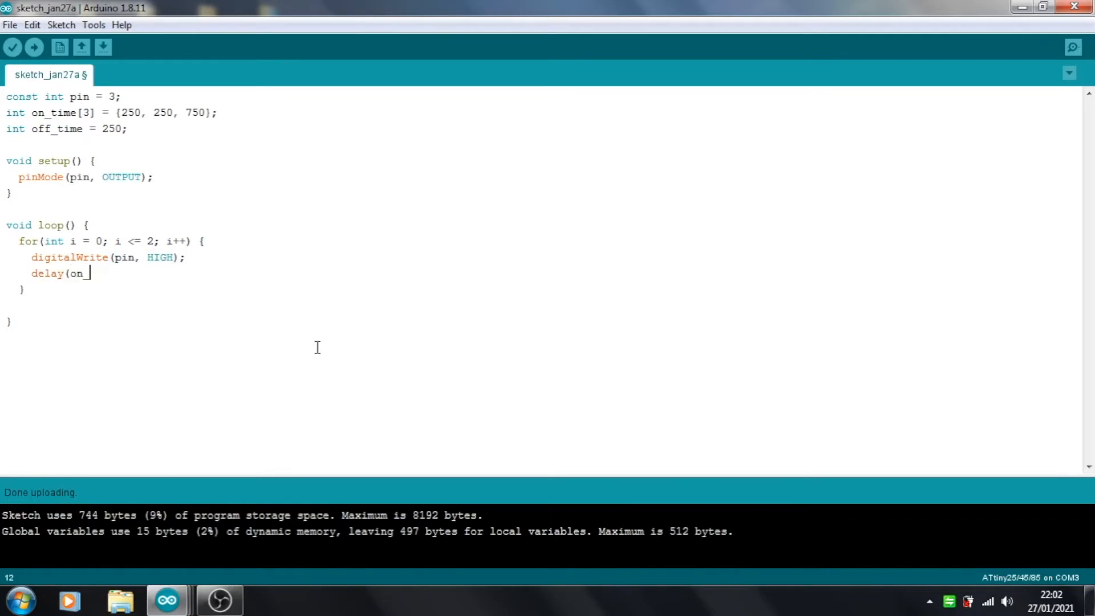
pyautogui.write('_time[')
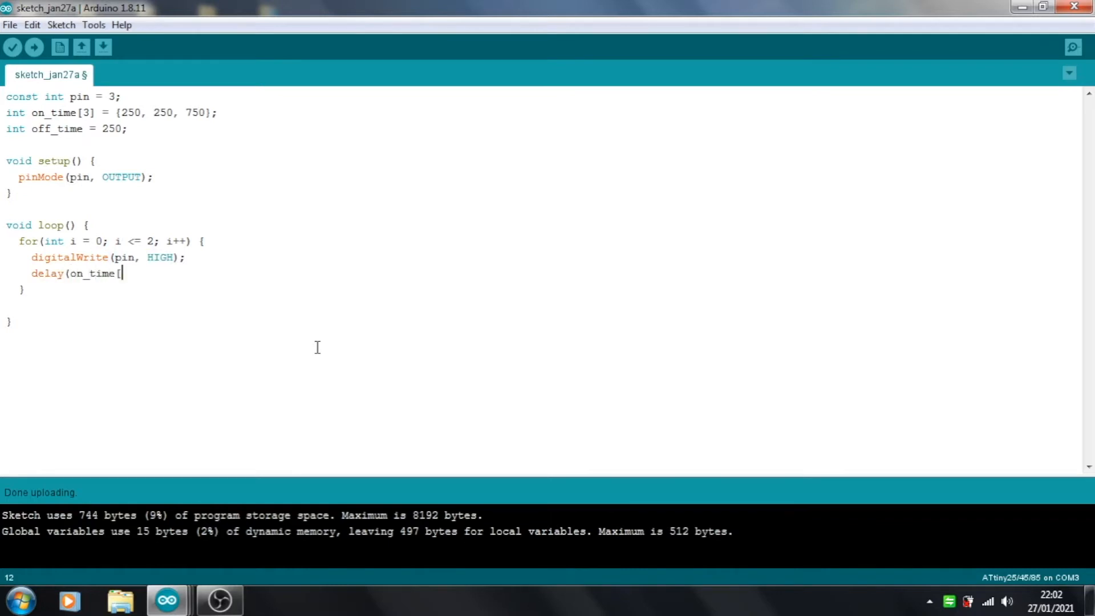
pyautogui.write('i]);')
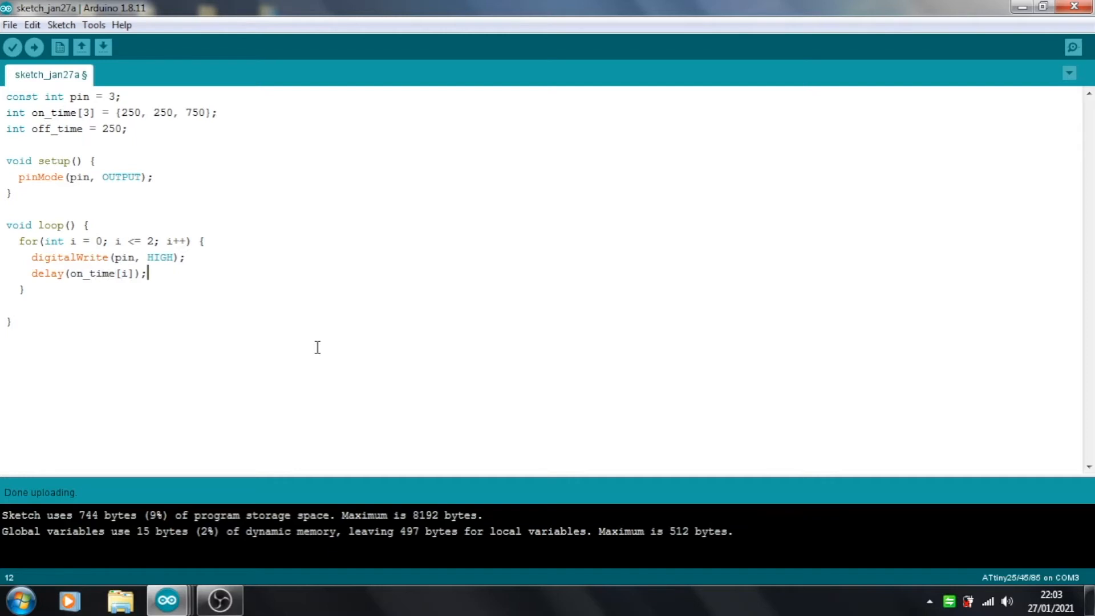
pyautogui.write('digitalWri')
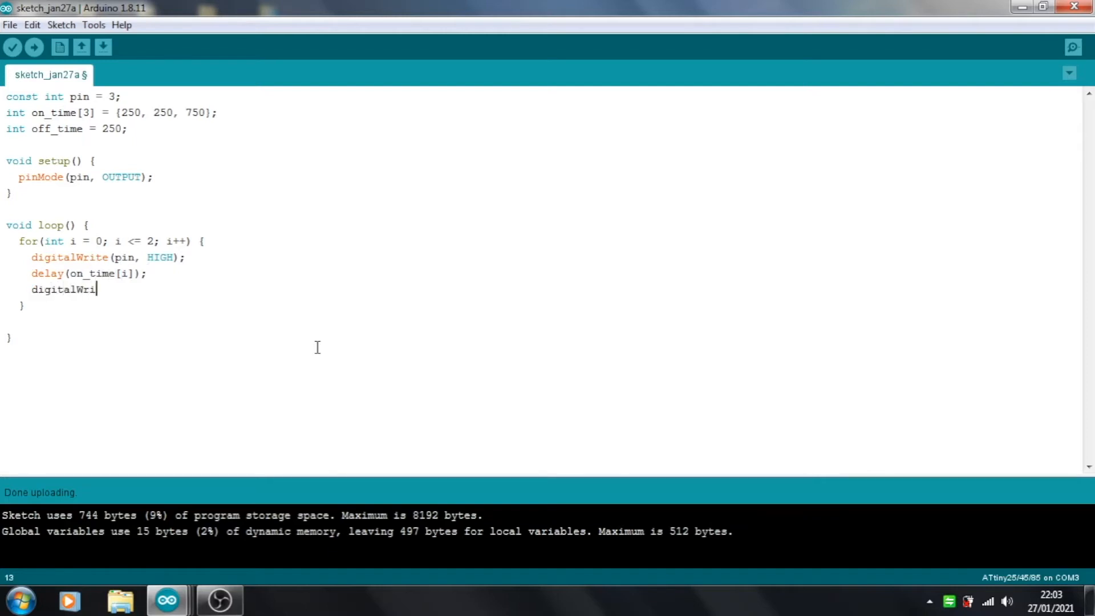
# - Complete digitalWrite(pin, LOW); and add delay(off_time); to the loop body
pyautogui.write('te(')
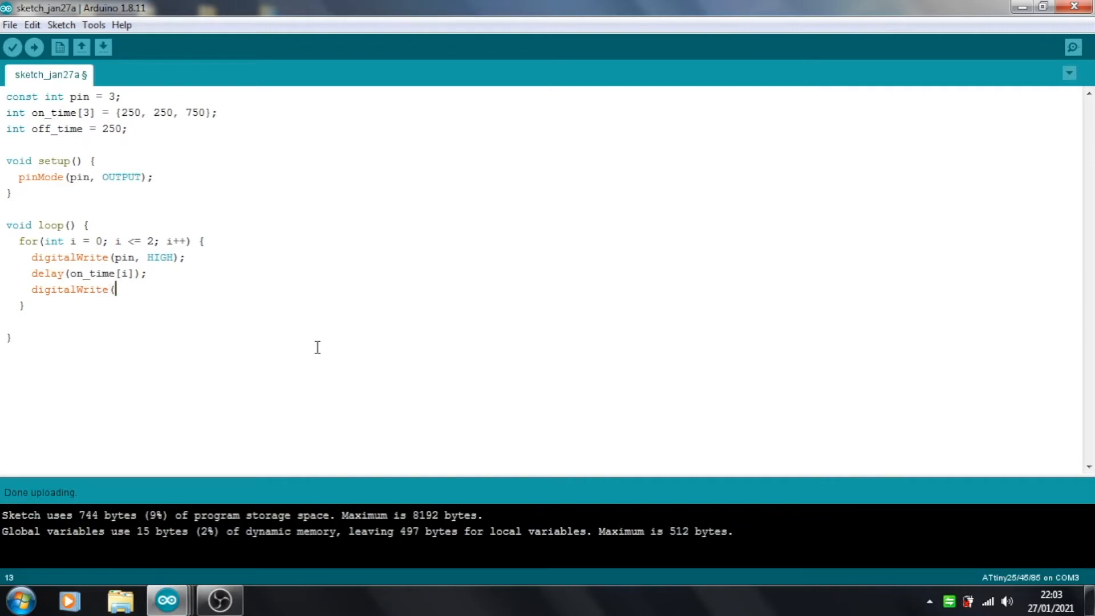
pyautogui.write('pin,')
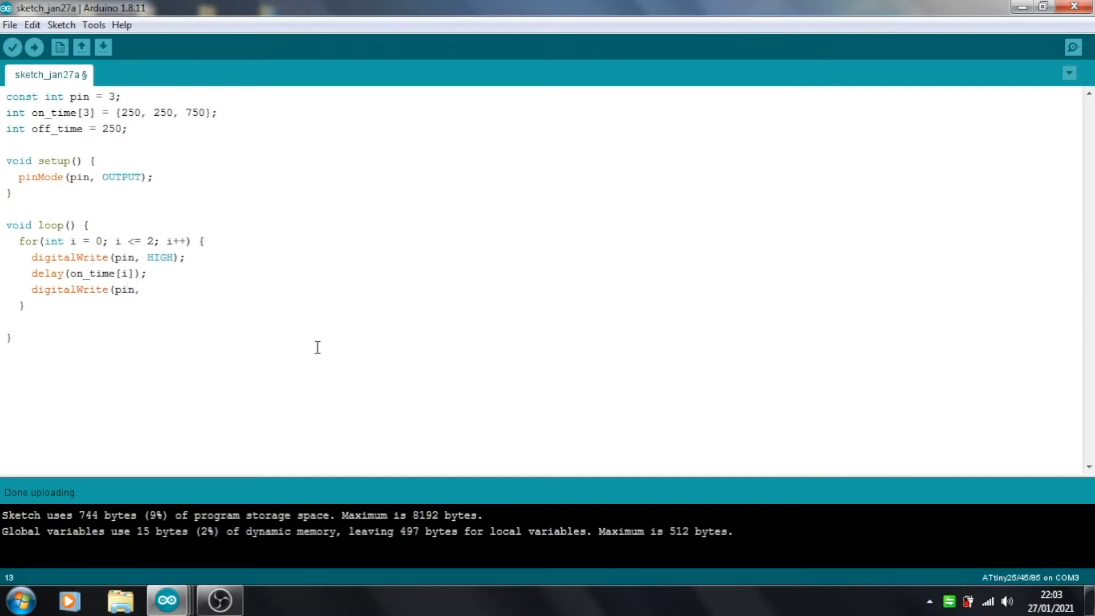
pyautogui.write('LOW);')
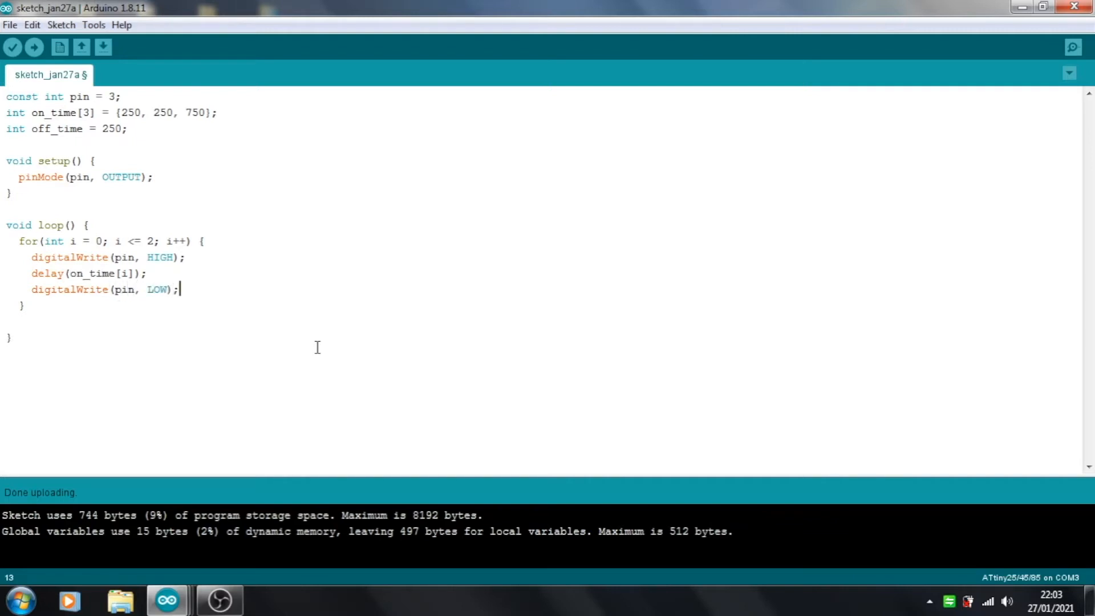
pyautogui.write('de')
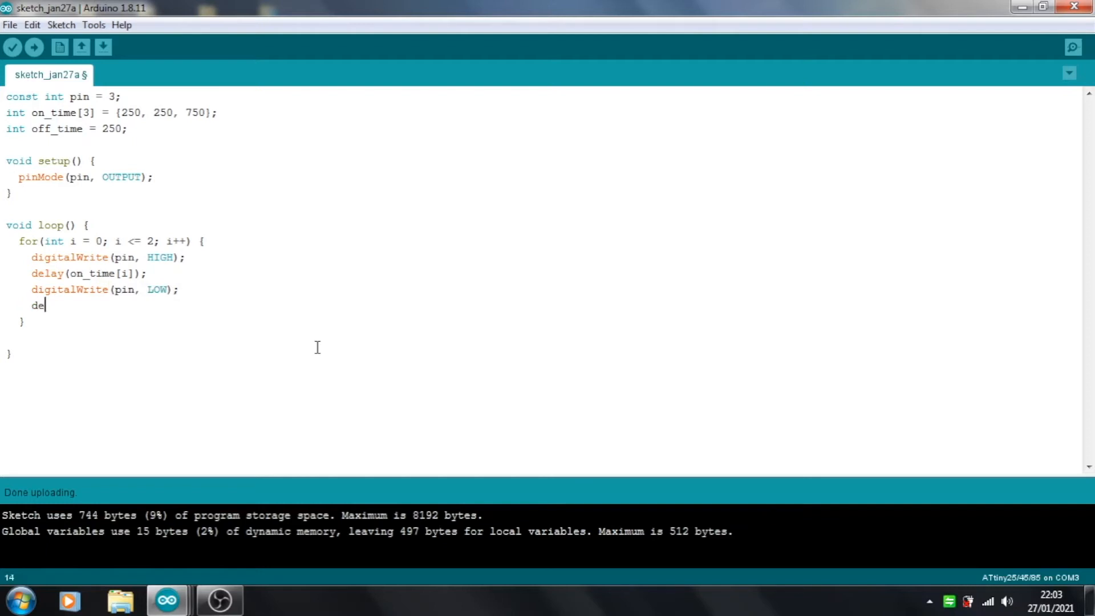
pyautogui.write('lay')
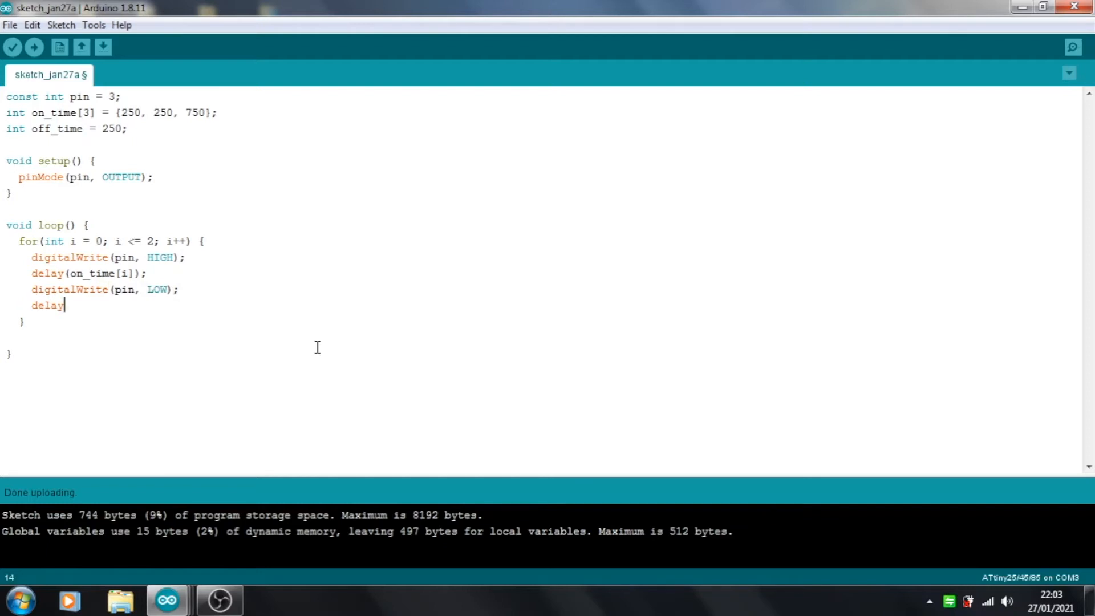
pyautogui.write('(off_tim')
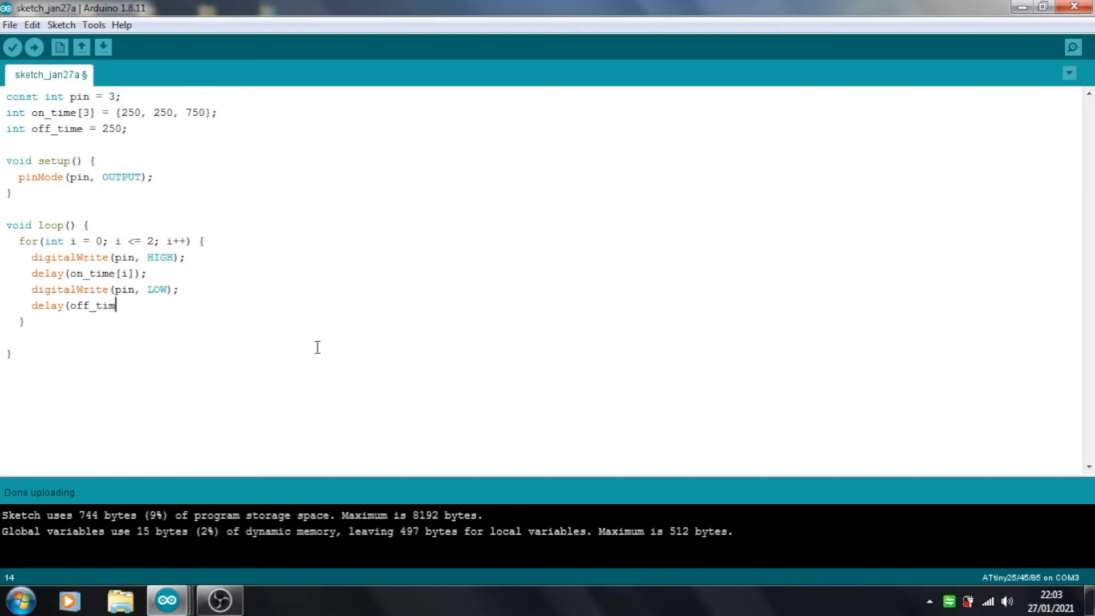
pyautogui.write('e);')
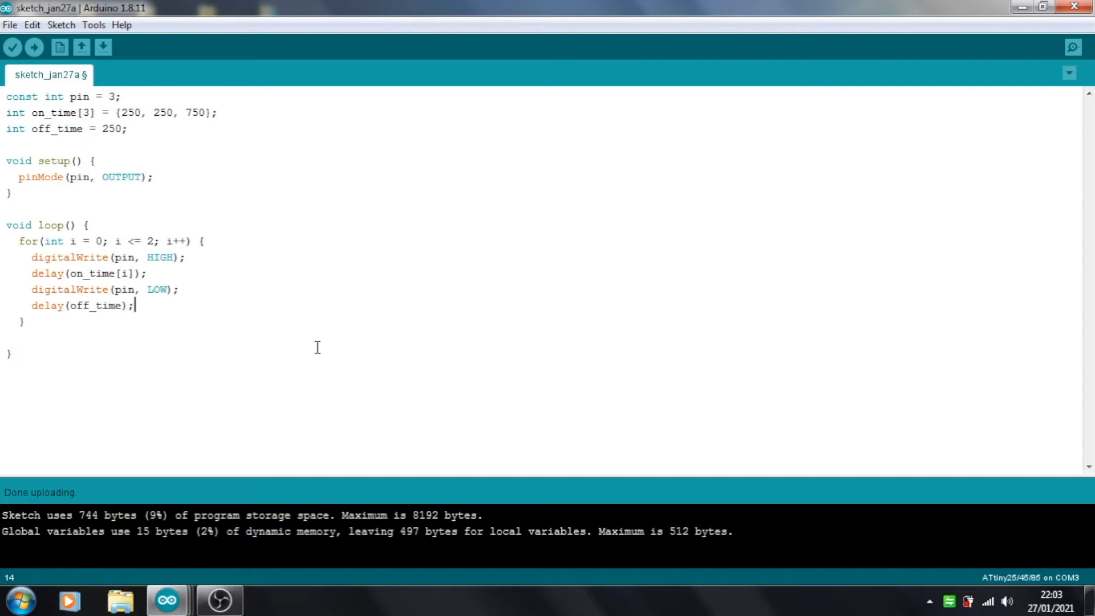